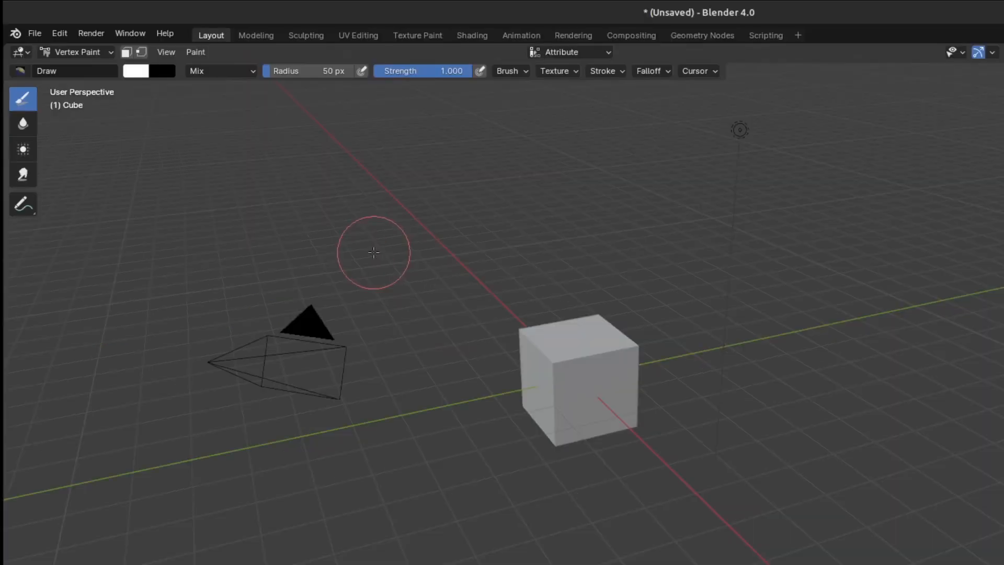
pyautogui.moveTo(228, 136)
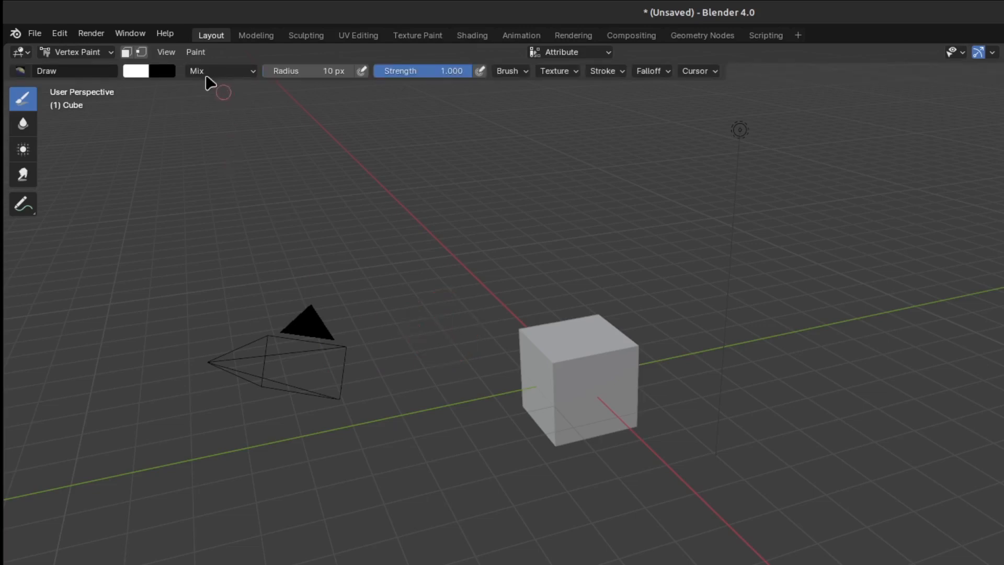
# Browse the Paint menu operators with the brush radius at 10 px
pyautogui.click(196, 53)
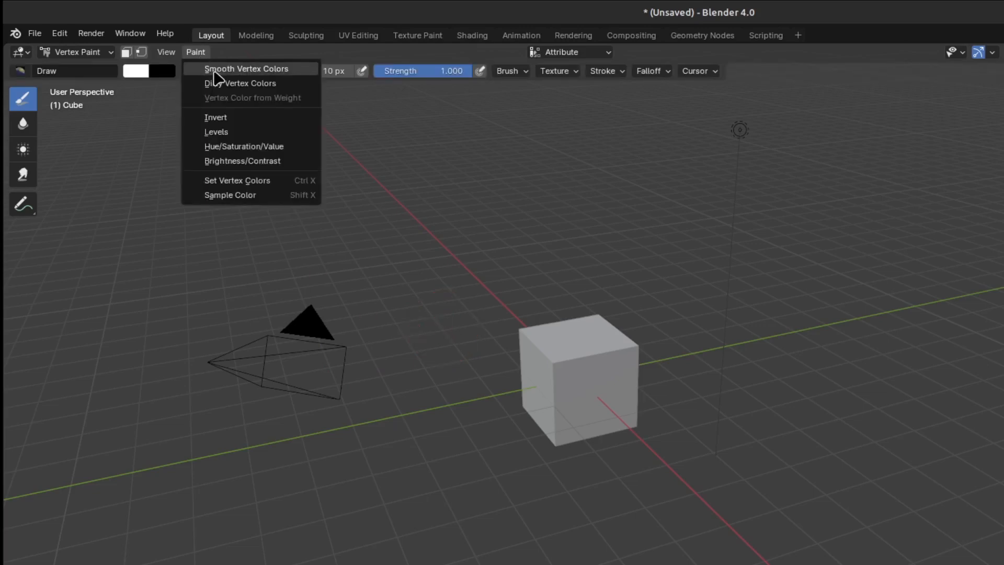
pyautogui.moveTo(247, 69)
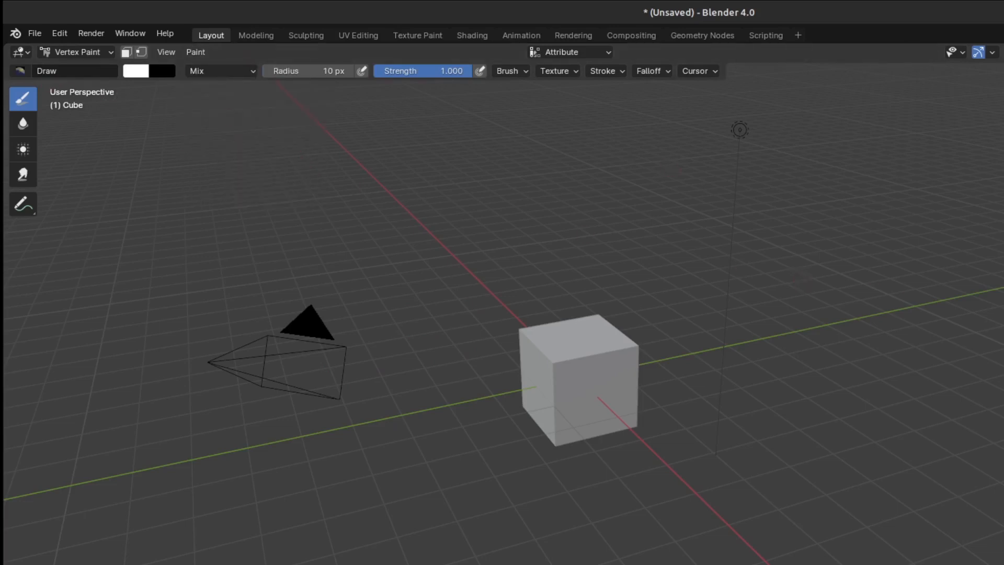
# Paint yellow and blue strokes on the cube, then return the scene to Object Mode
pyautogui.click(136, 70)
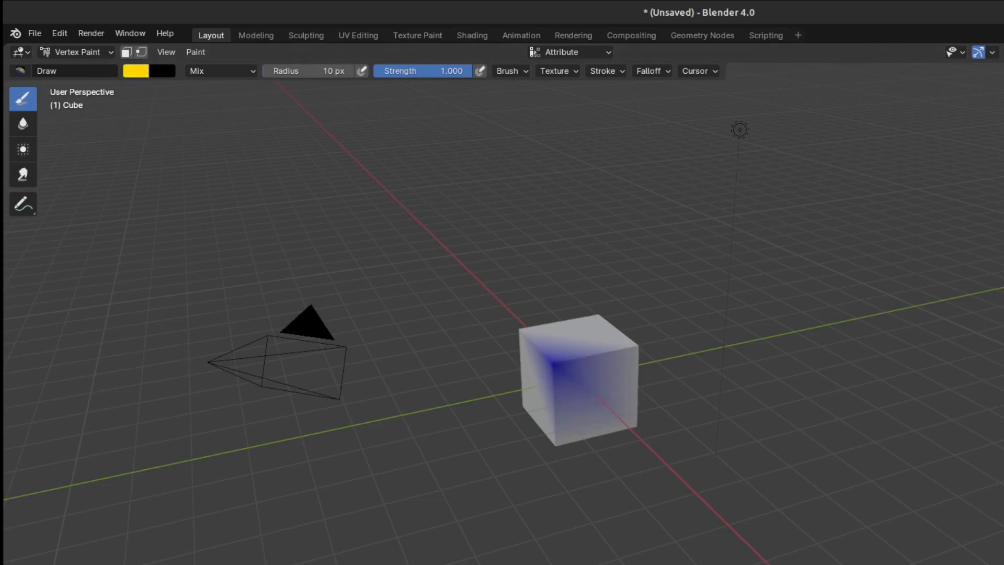
pyautogui.moveTo(597, 316)
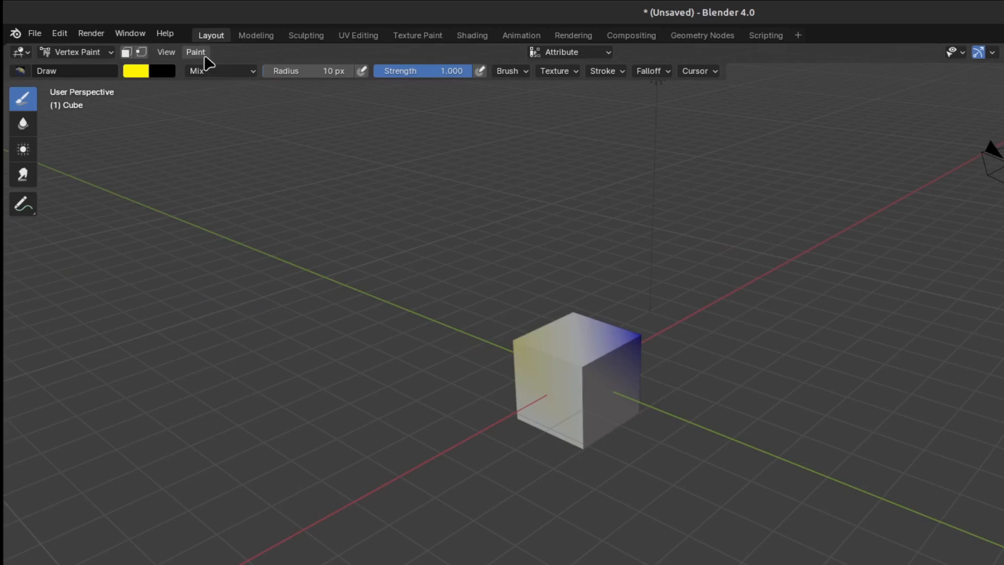
pyautogui.click(195, 52)
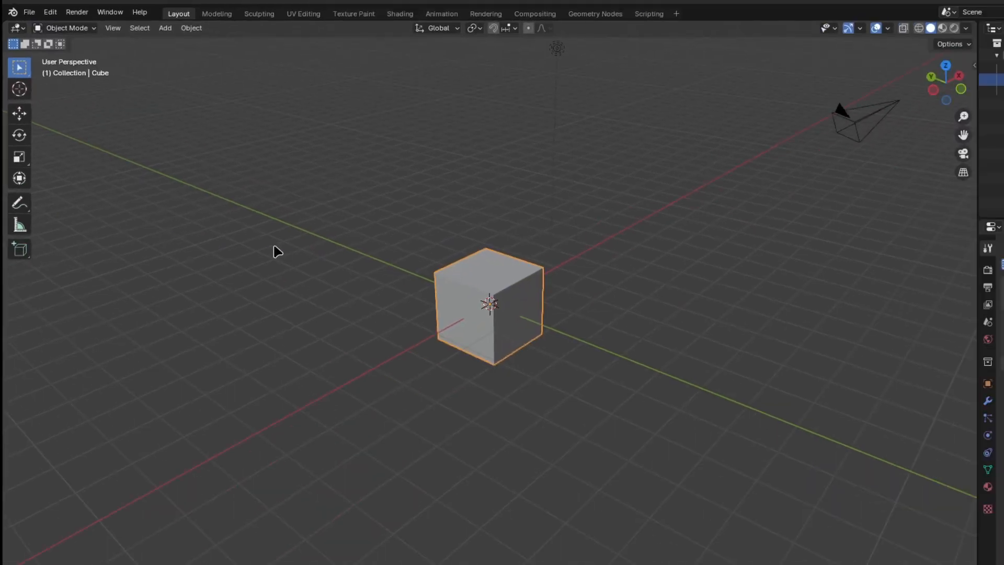
# Replace the cube with a UV sphere and show it in the Sculpting workspace
pyautogui.click(164, 27)
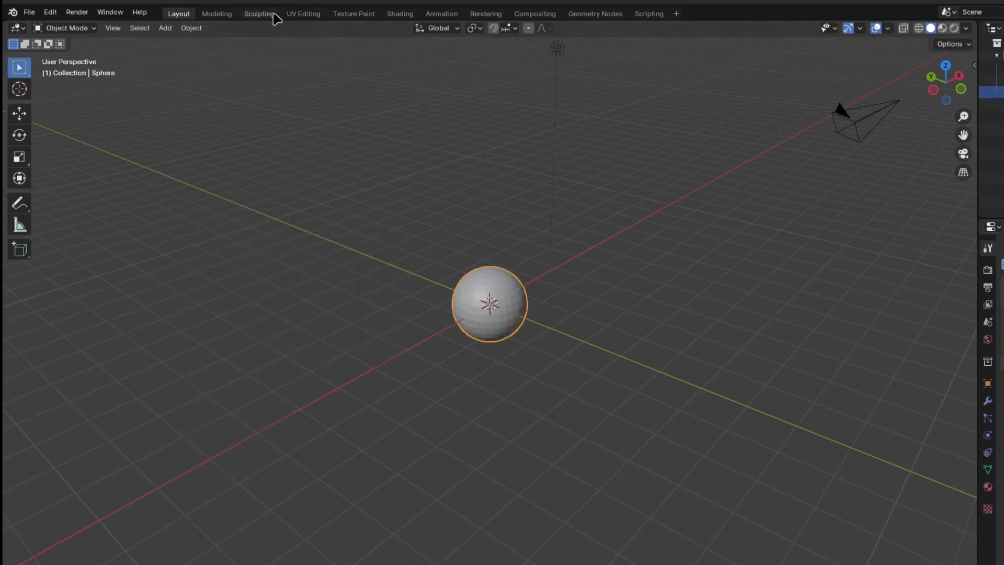
pyautogui.click(259, 14)
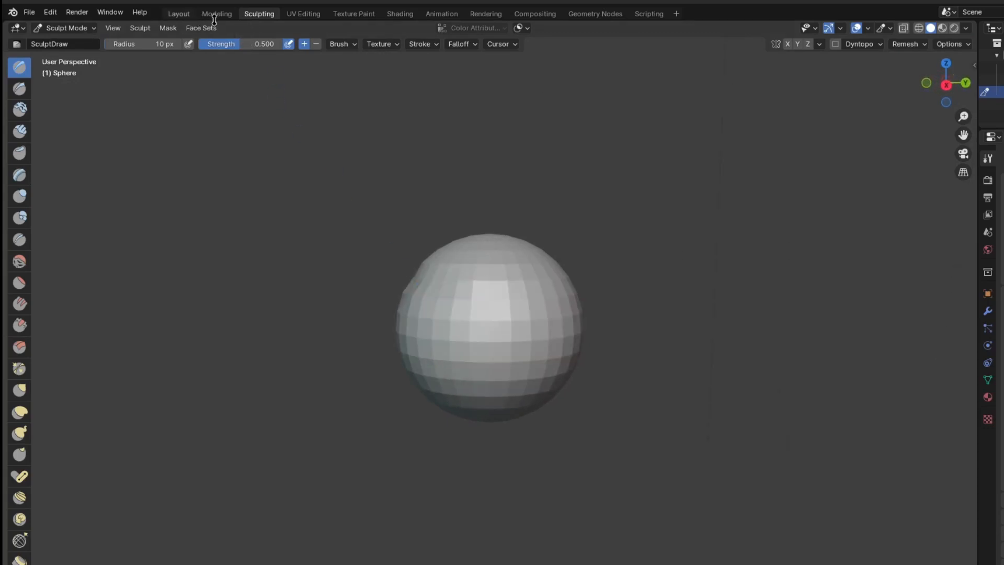
# Switch the sphere to Vertex Paint mode and add a yellow stroke with dirt shading
pyautogui.click(64, 27)
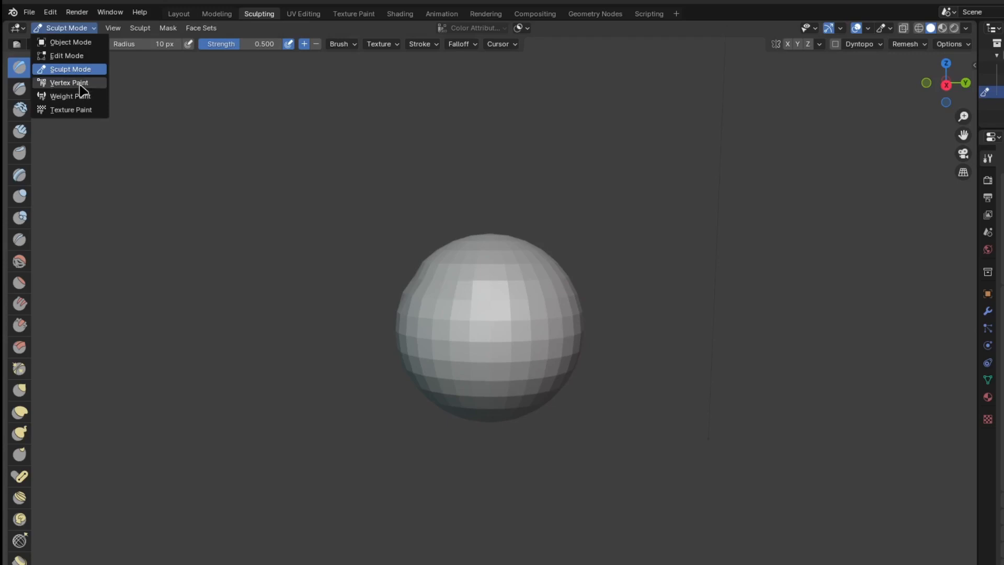
pyautogui.click(69, 82)
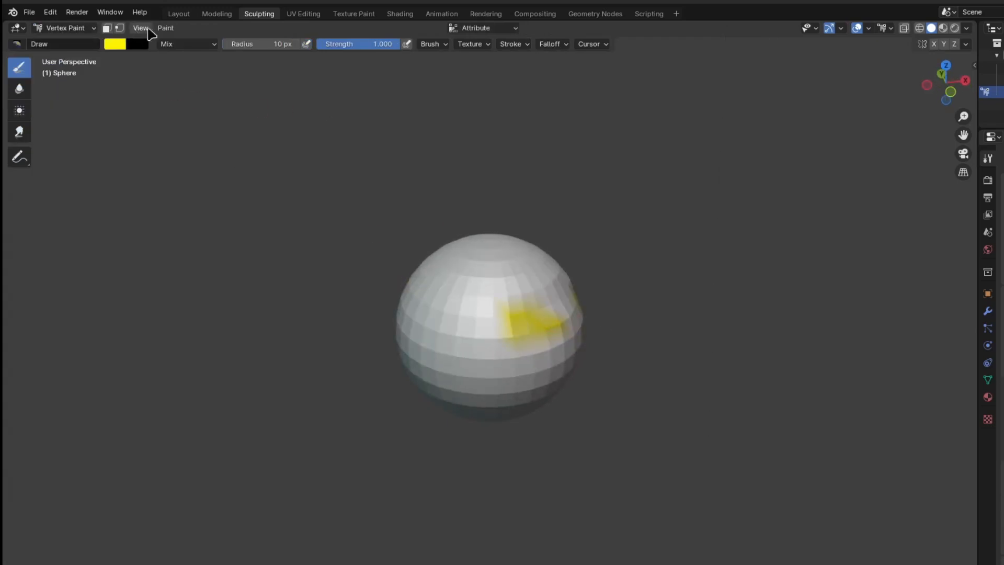
pyautogui.press('Ctrl+Space')
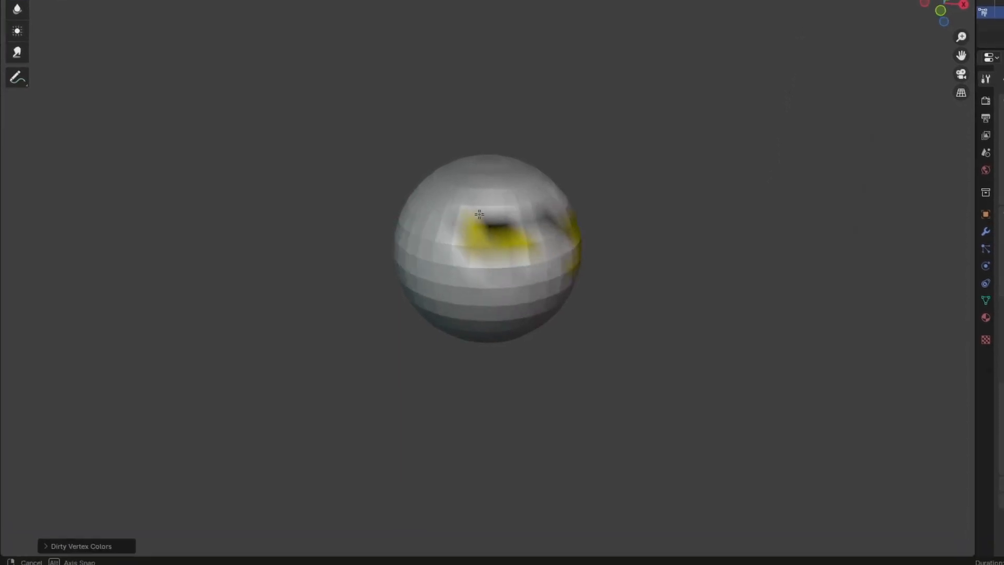
# Set Dirty Vertex Colors to Blur Strength 0.16, Blur Iterations 4, Highlight Angle 178°, Dirt Angle 1.6°
pyautogui.click(81, 546)
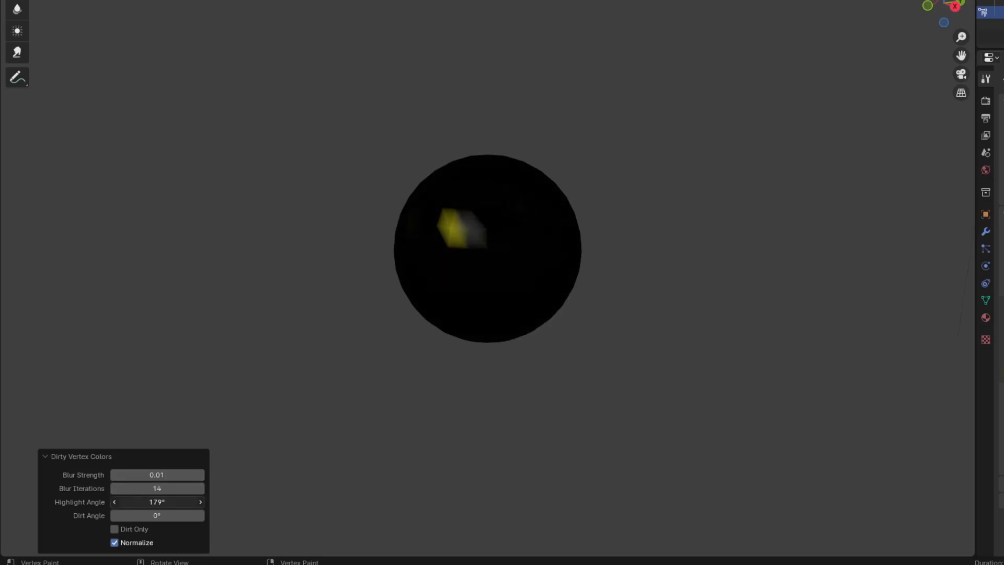
pyautogui.doubleClick(156, 475)
pyautogui.write('0.16')
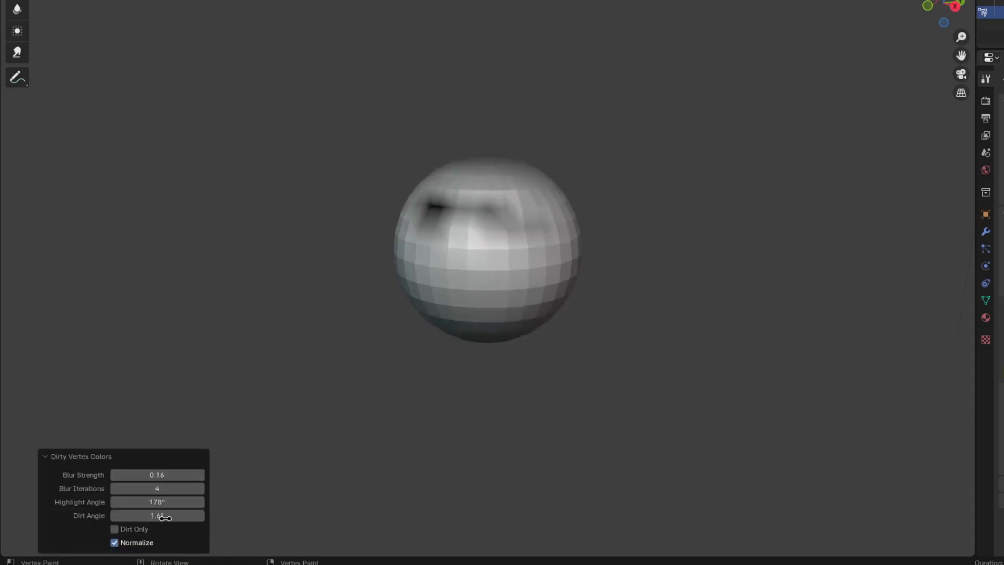
pyautogui.moveTo(119, 532)
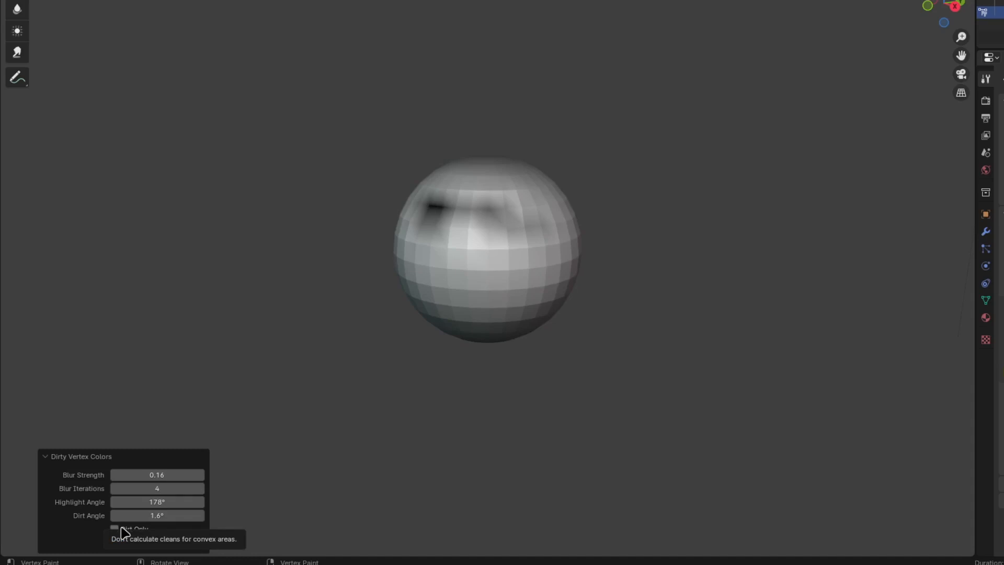
# Toggle Dirt Only and Normalize to soften the sphere's grey dirt shading
pyautogui.click(115, 528)
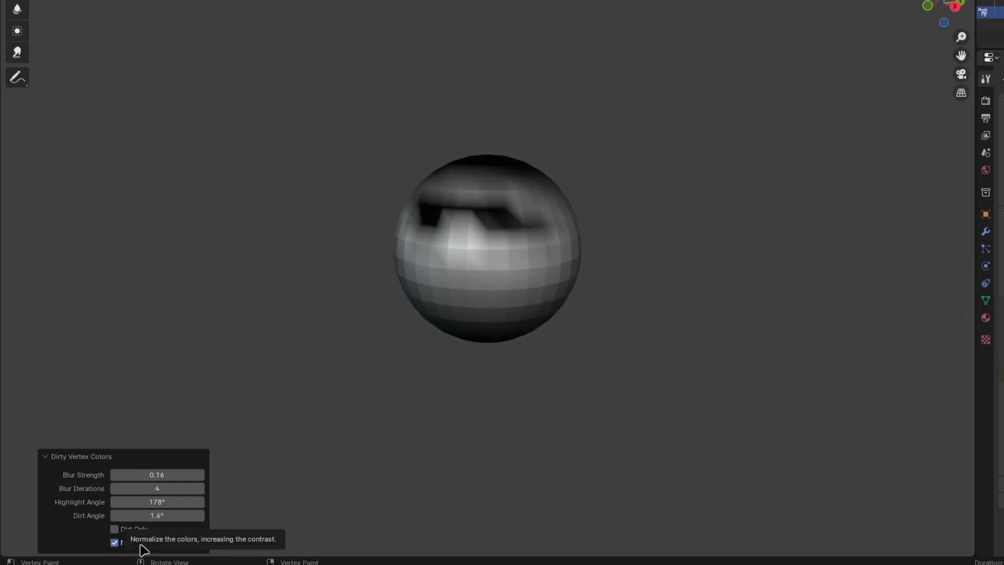
pyautogui.click(114, 543)
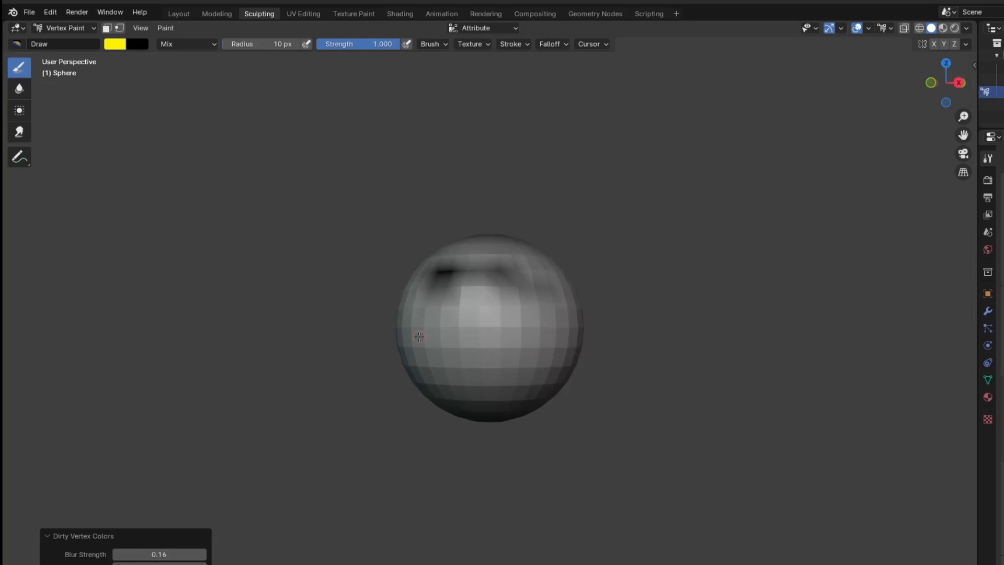
pyautogui.click(165, 27)
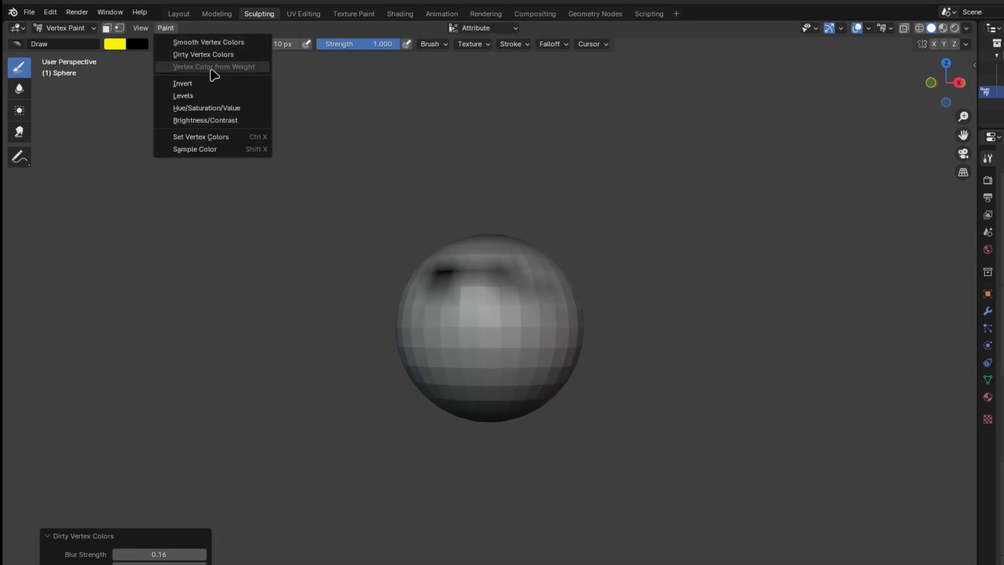
pyautogui.moveTo(249, 69)
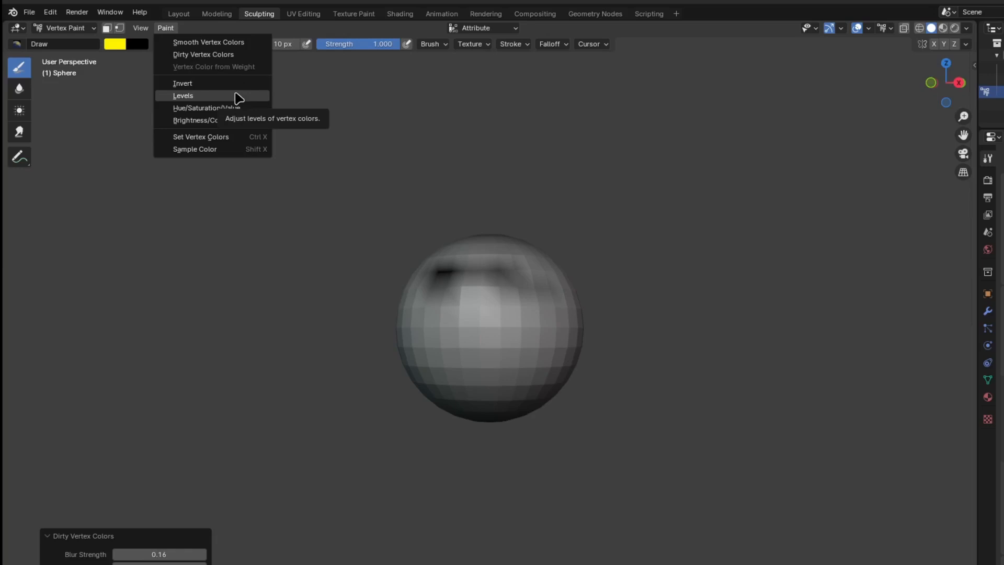
pyautogui.moveTo(212, 108)
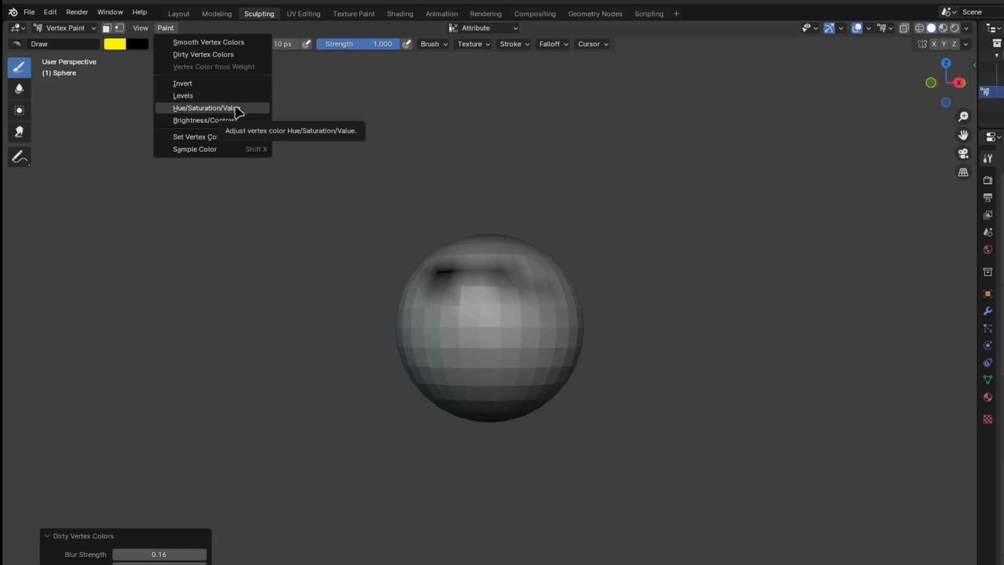
pyautogui.moveTo(249, 109)
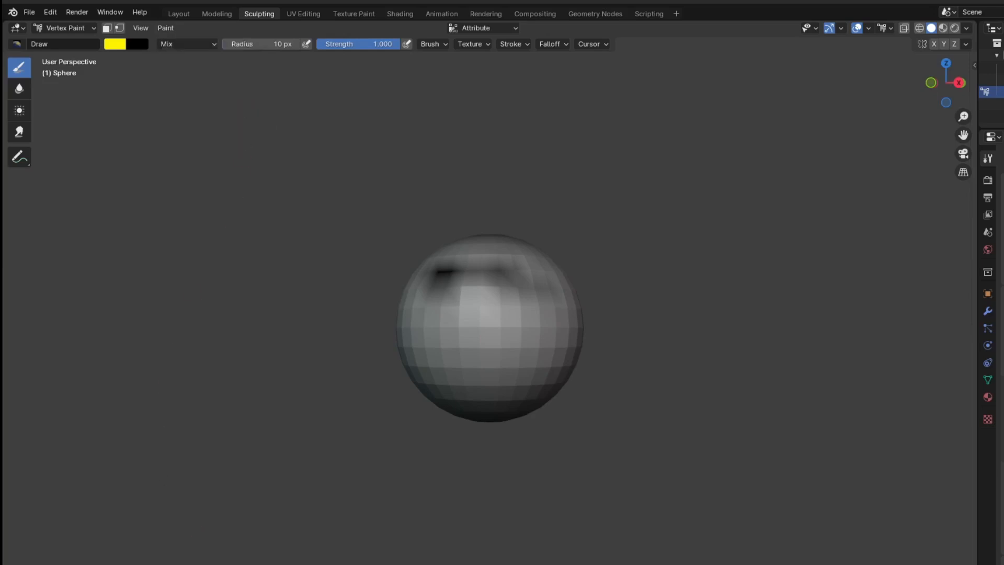
pyautogui.click(165, 27)
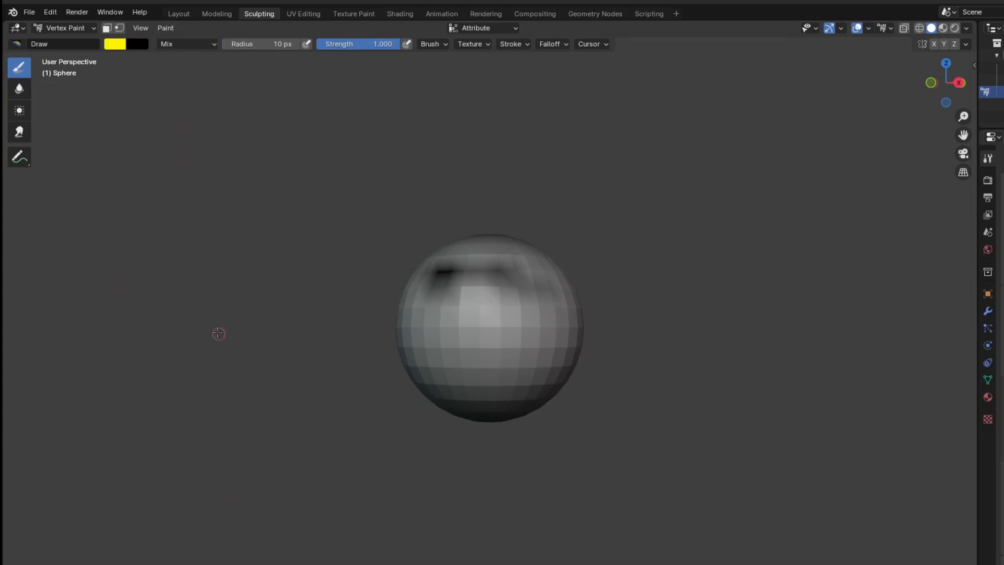
# Fill the whole sphere with solid yellow via Set Vertex Colors, then start sampling a screen colour
pyautogui.click(165, 27)
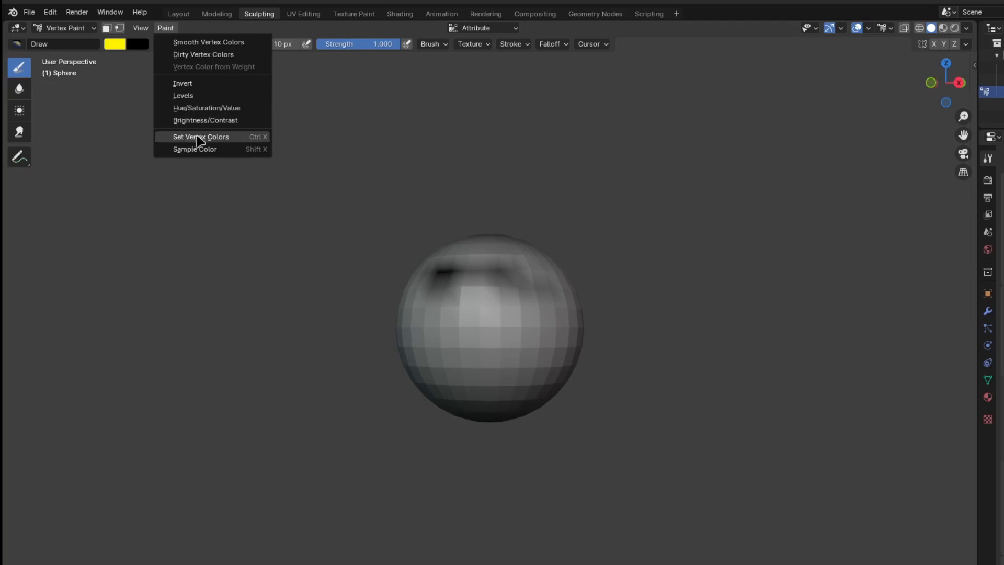
pyautogui.moveTo(205, 154)
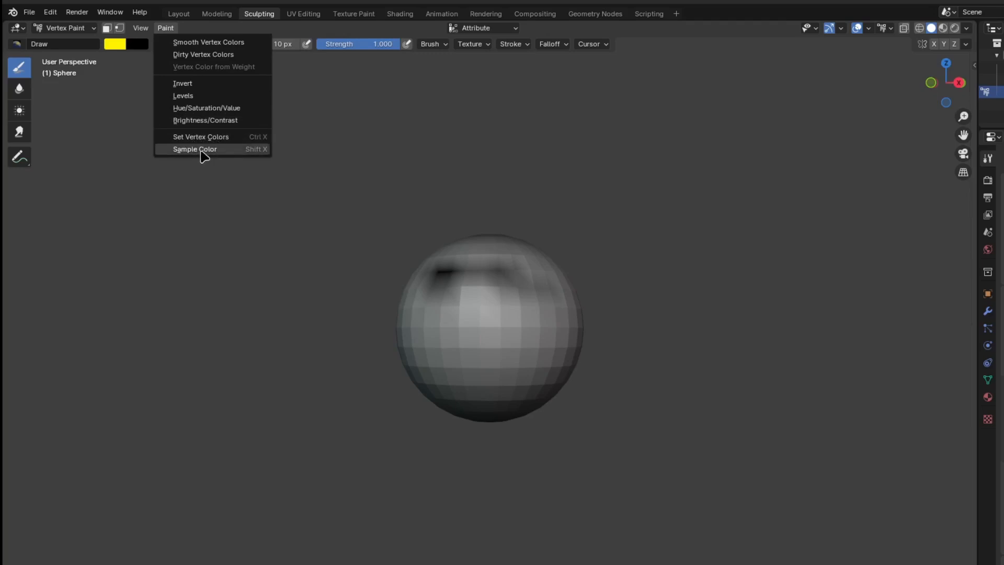
pyautogui.moveTo(201, 136)
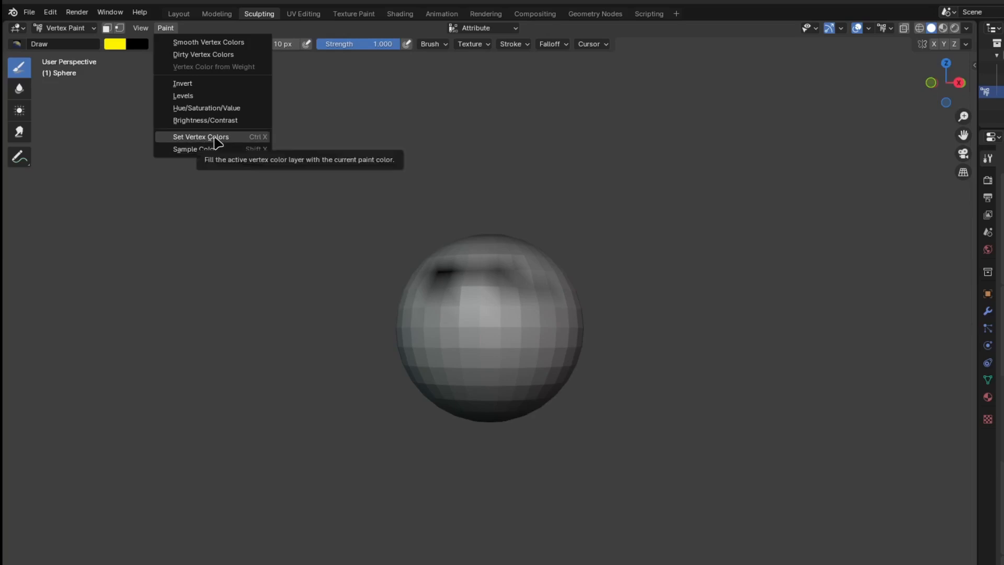
pyautogui.click(201, 136)
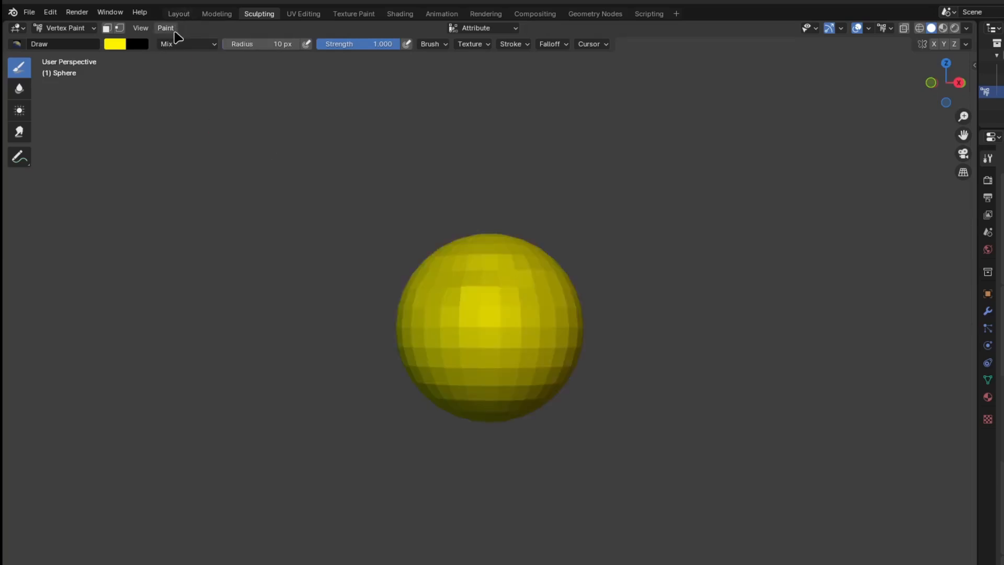
pyautogui.press('S')
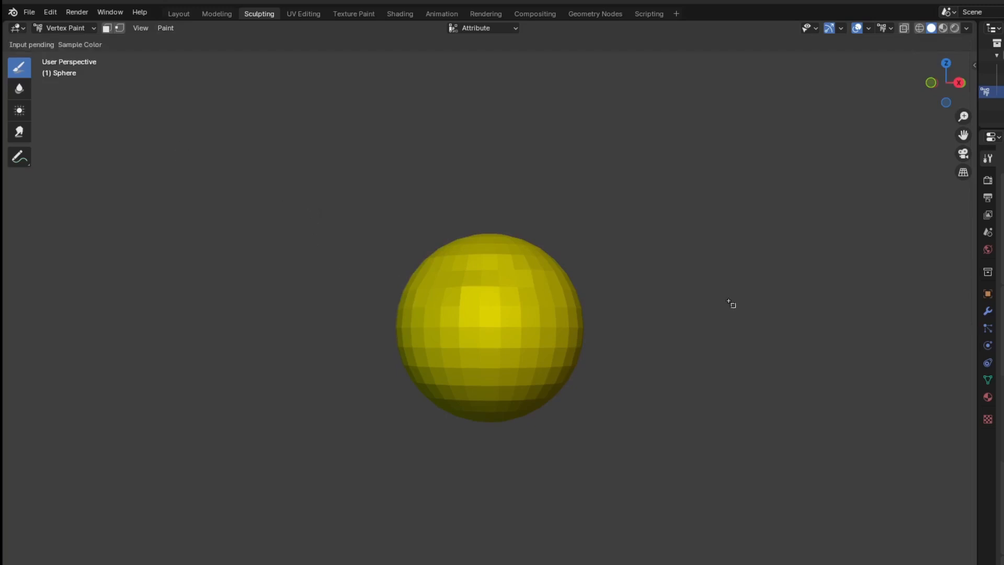